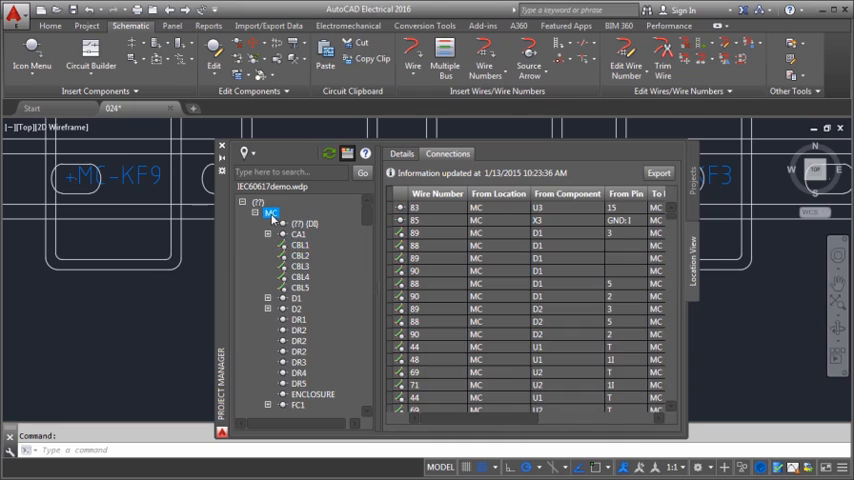
# Switch the MC location table from wire connections to component details with tags, descriptions and catalog numbers.
pyautogui.click(401, 153)
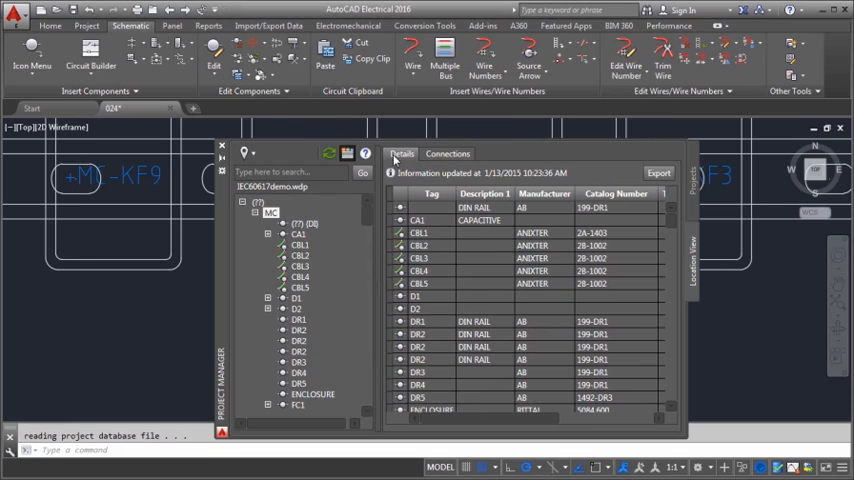